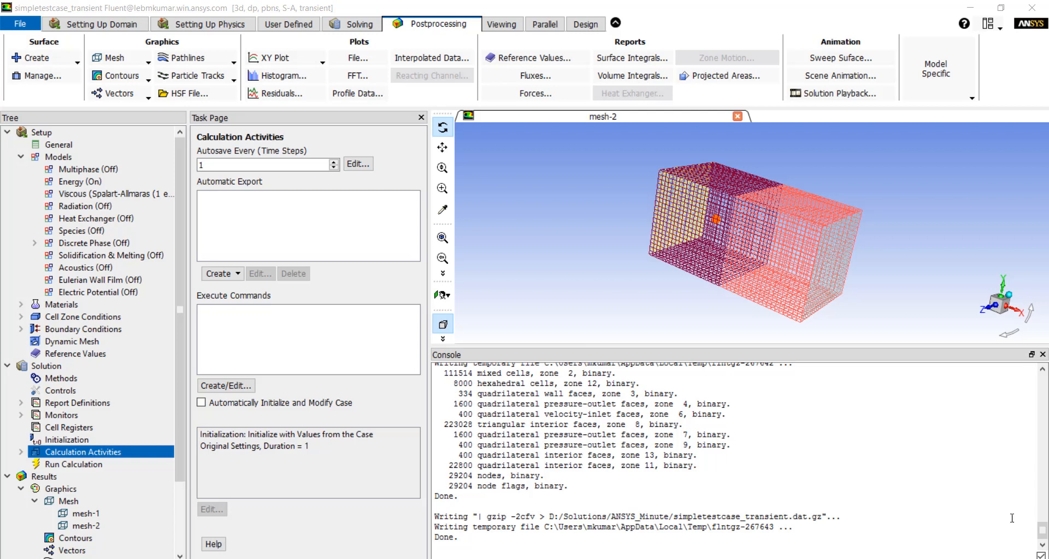
pyautogui.moveTo(970, 346)
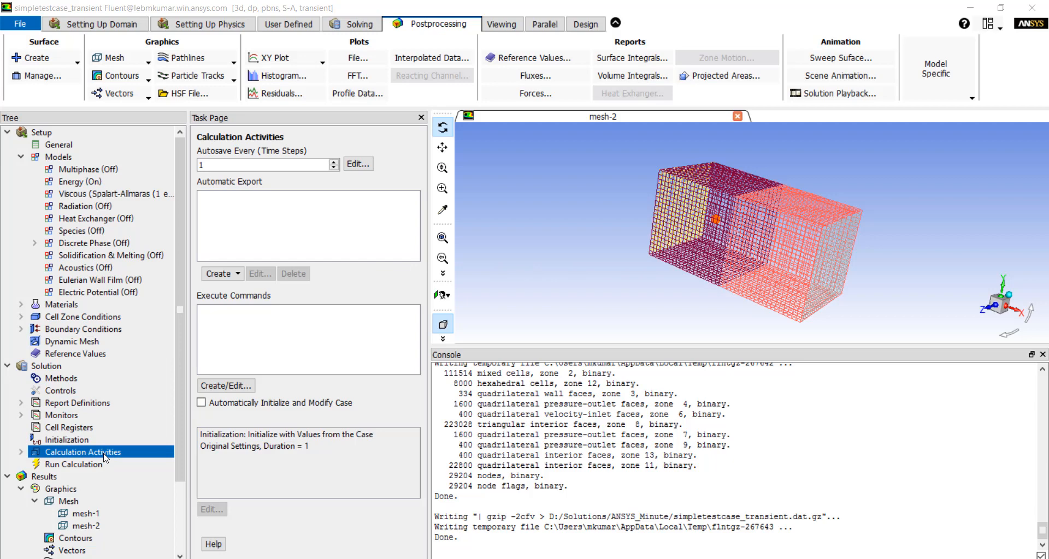
pyautogui.moveTo(229, 396)
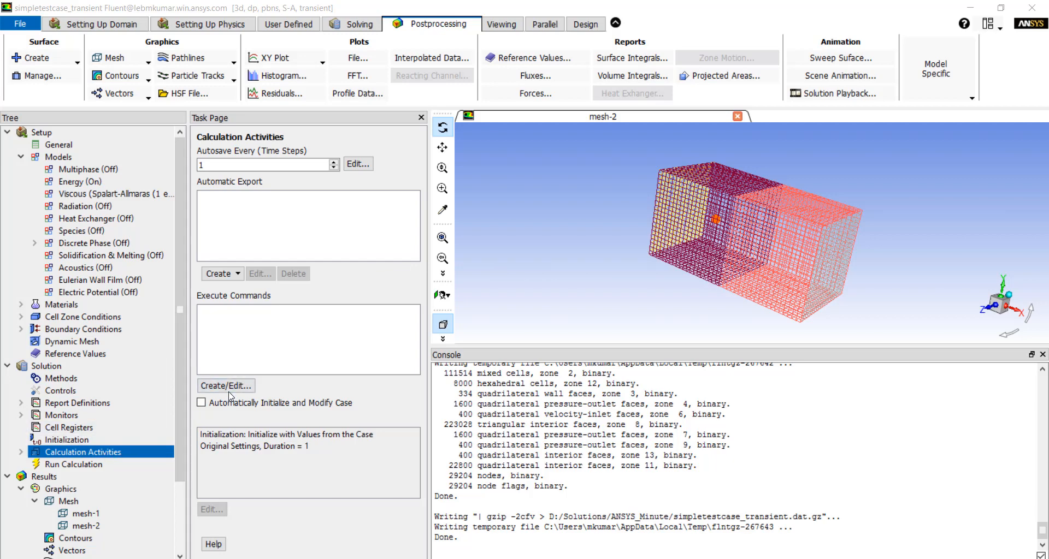
# Define one active execute command that stops the run when zone 12 averages above 290 K
pyautogui.click(226, 386)
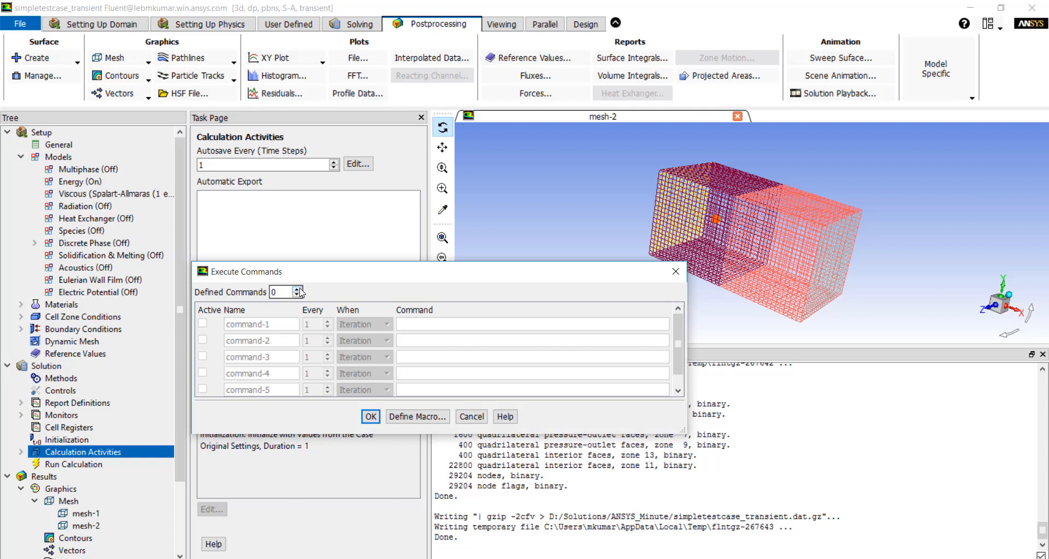
pyautogui.click(297, 289)
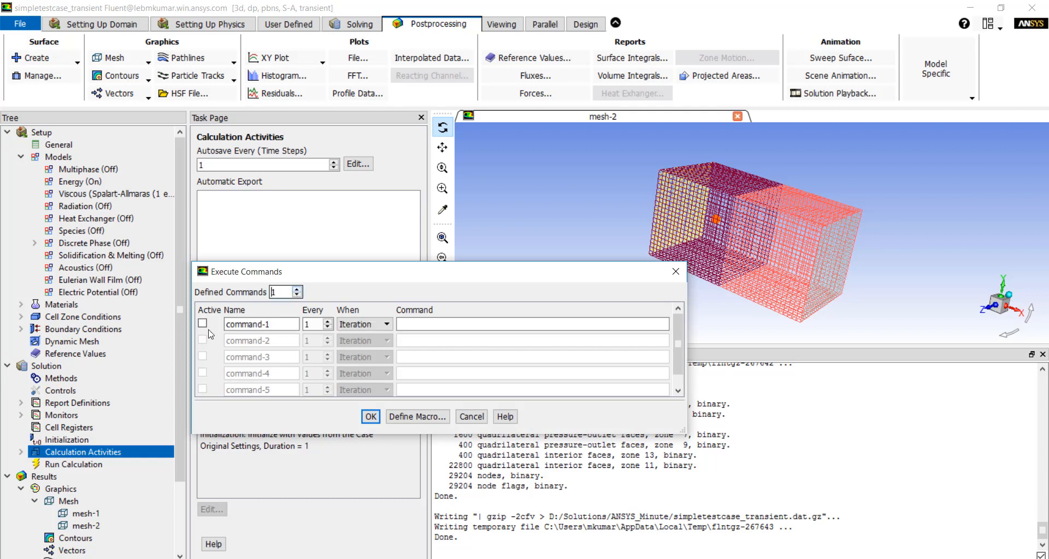
pyautogui.click(202, 323)
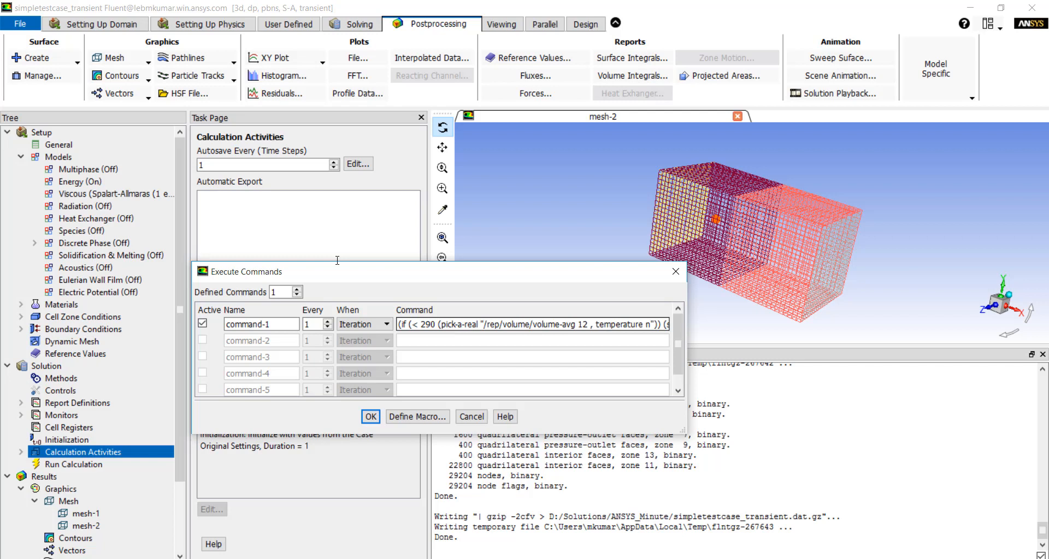
pyautogui.doubleClick(425, 324)
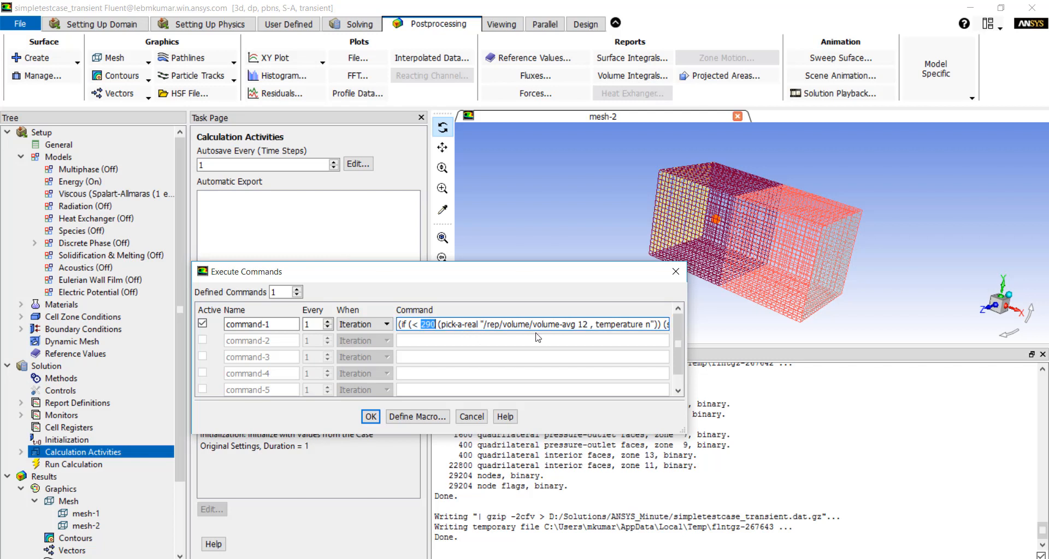
pyautogui.moveTo(629, 325)
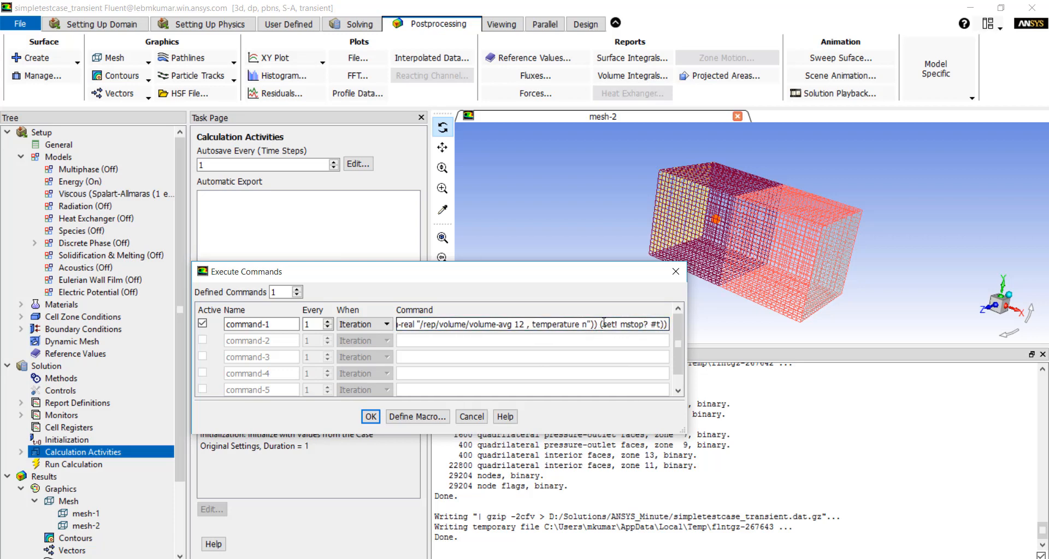
pyautogui.doubleClick(635, 324)
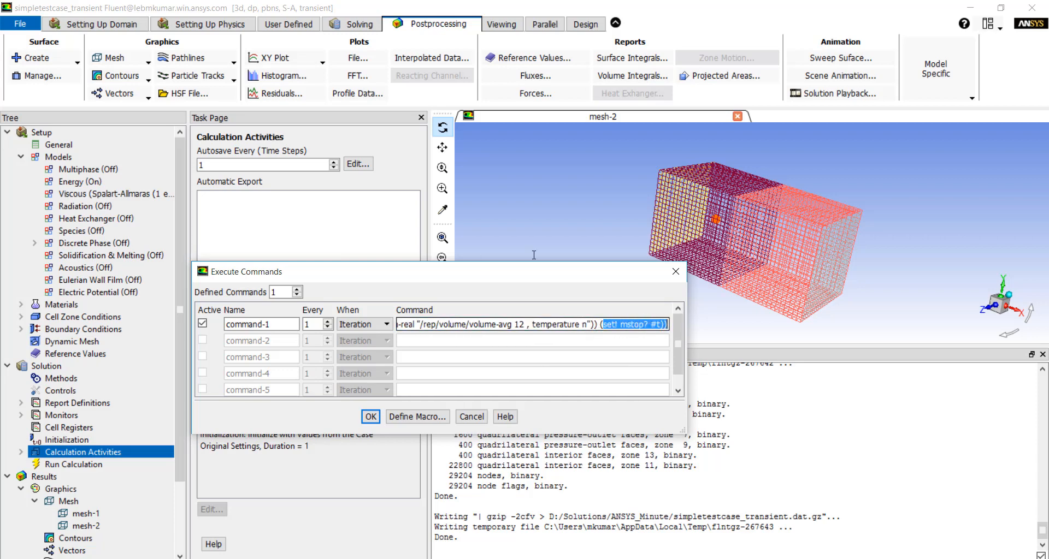